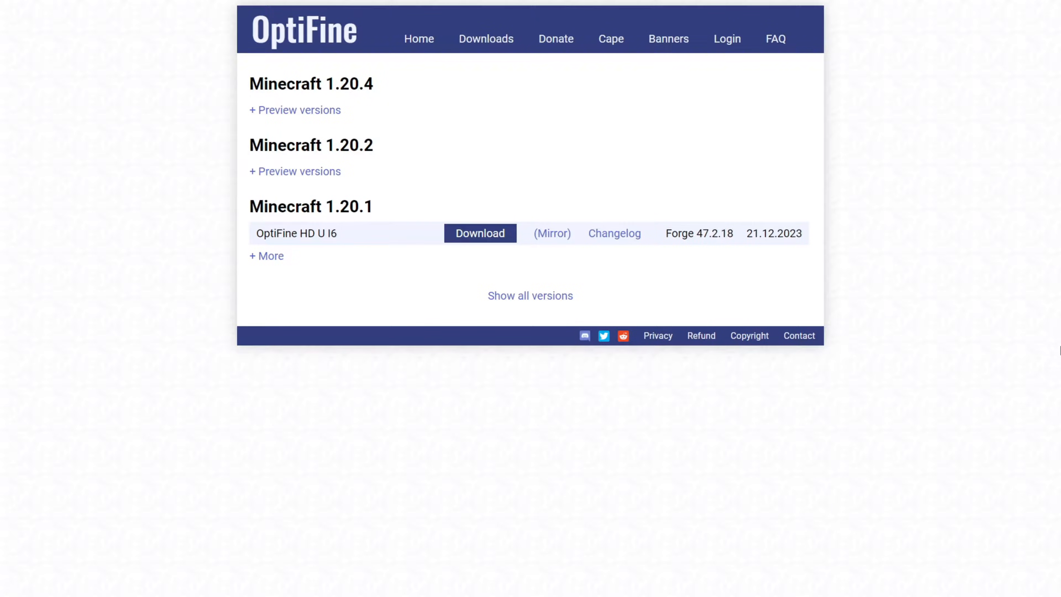
mouse_move(473, 126)
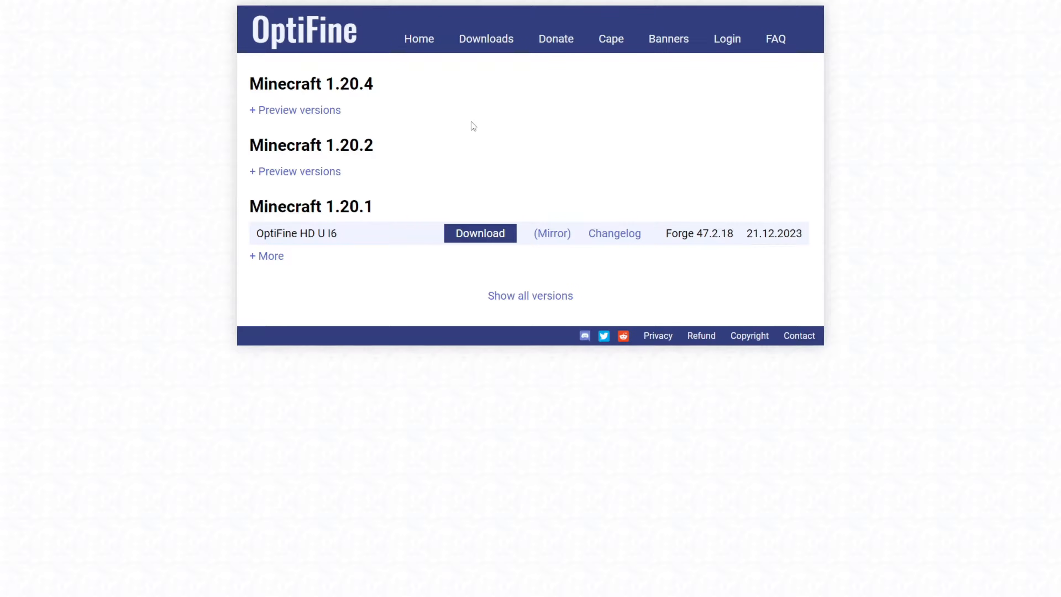
mouse_move(326, 48)
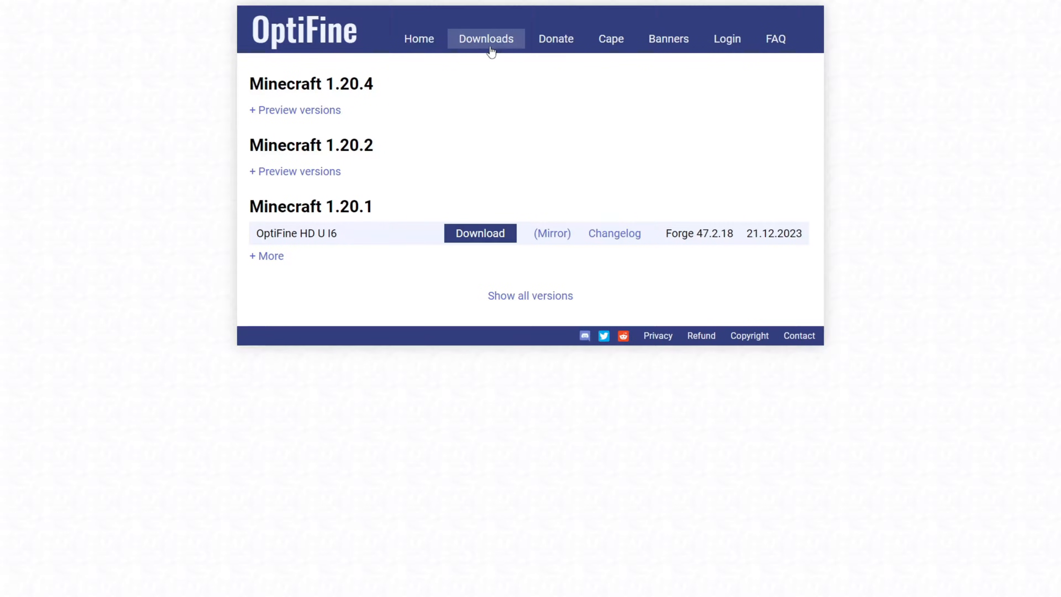
mouse_move(519, 104)
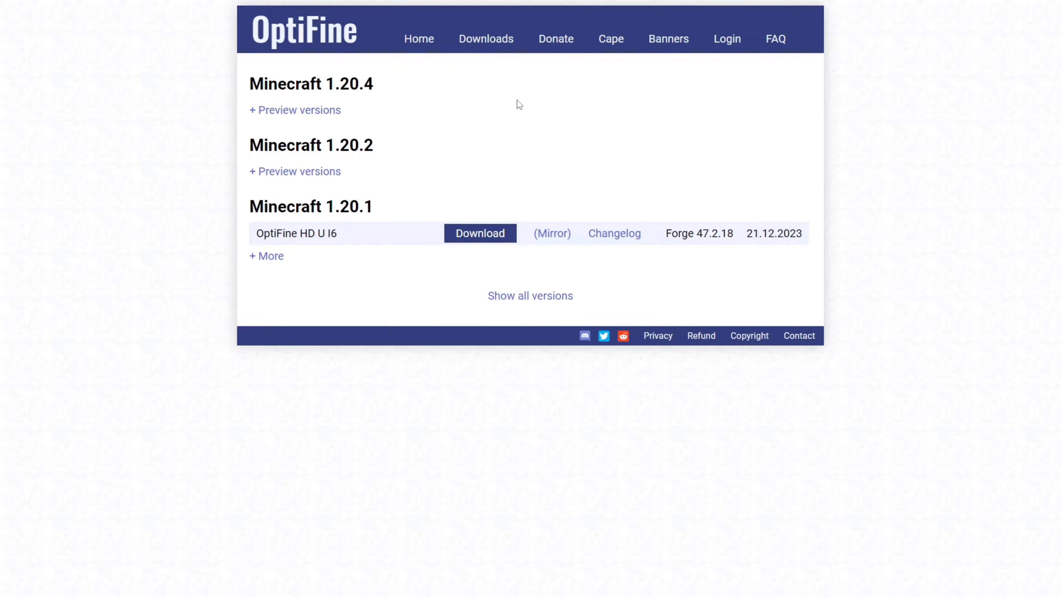
mouse_move(529, 106)
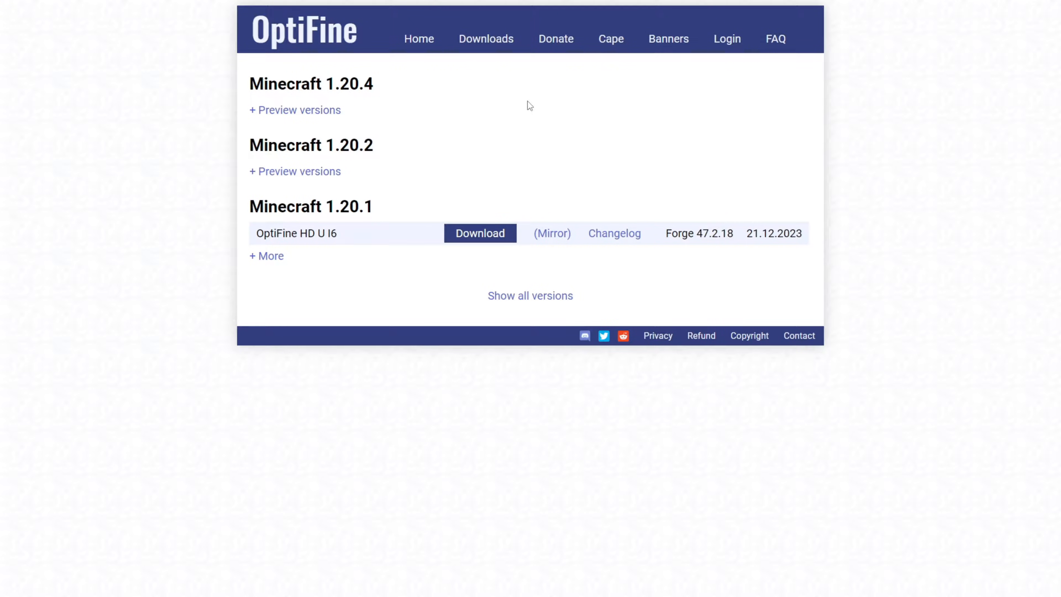
mouse_move(494, 134)
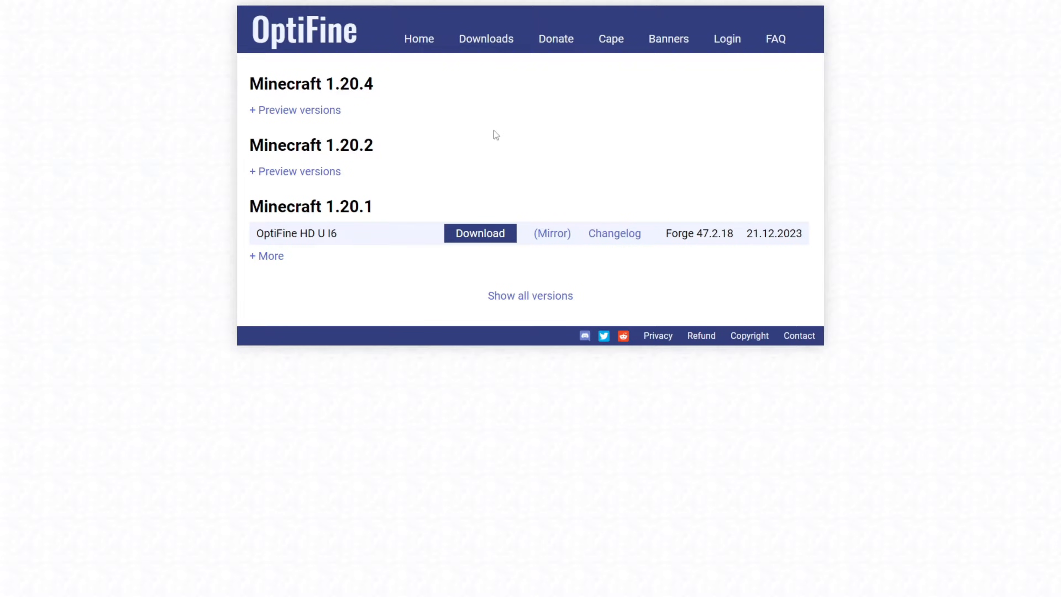
mouse_move(494, 314)
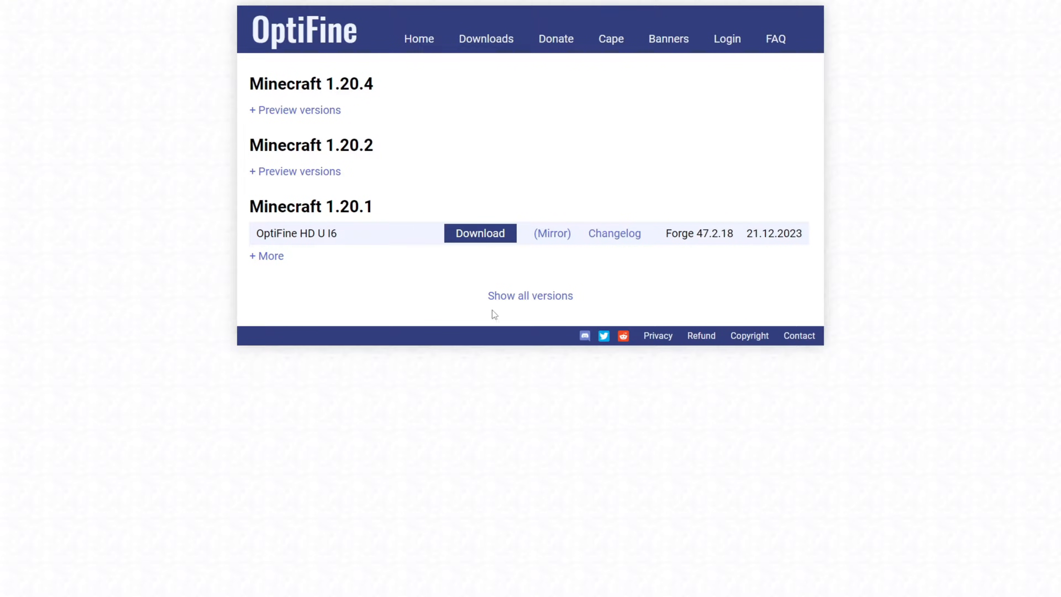
- Reveal all Minecraft versions on the Downloads page and scroll toward the 1.8.9 releases
click(530, 296)
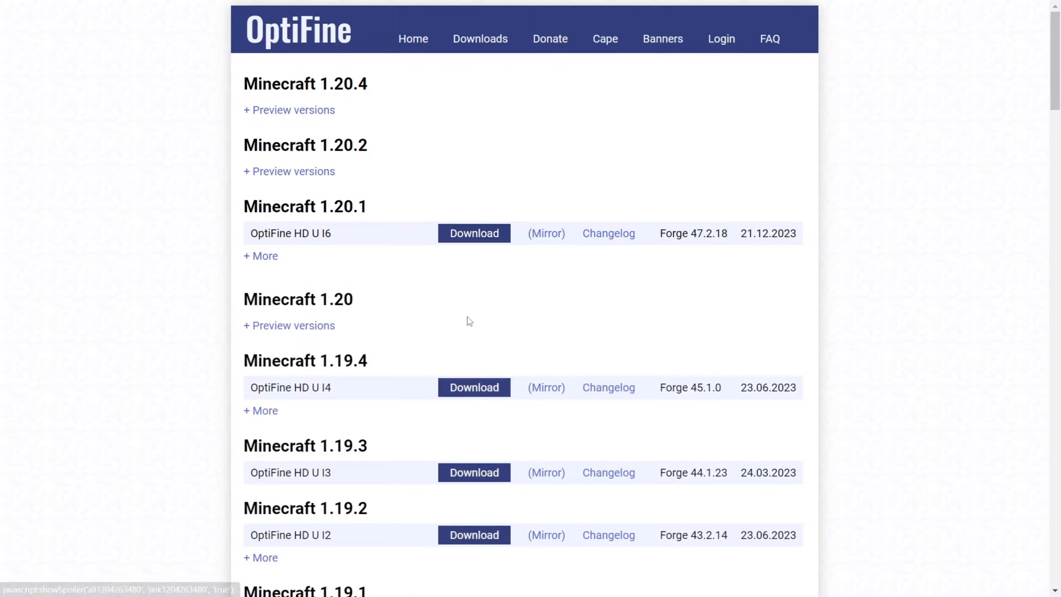
scroll(down, 3)
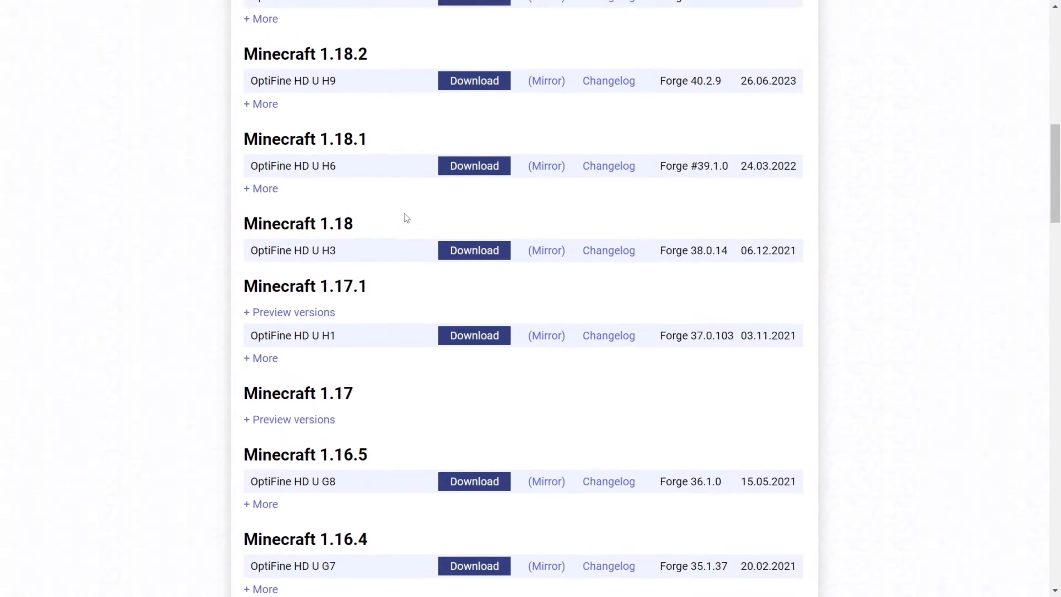
scroll(down, 3)
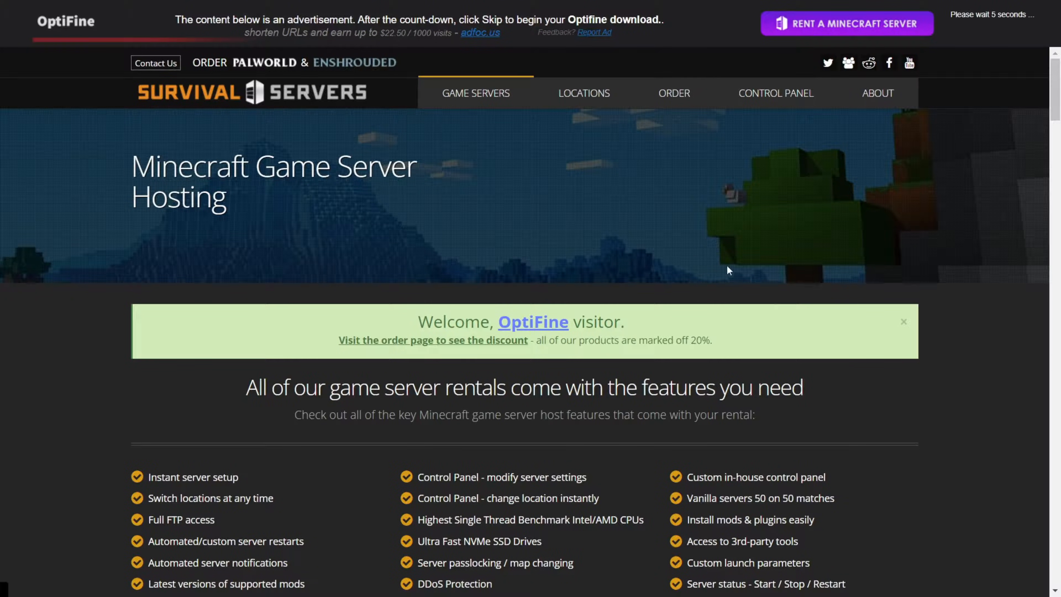
mouse_move(707, 248)
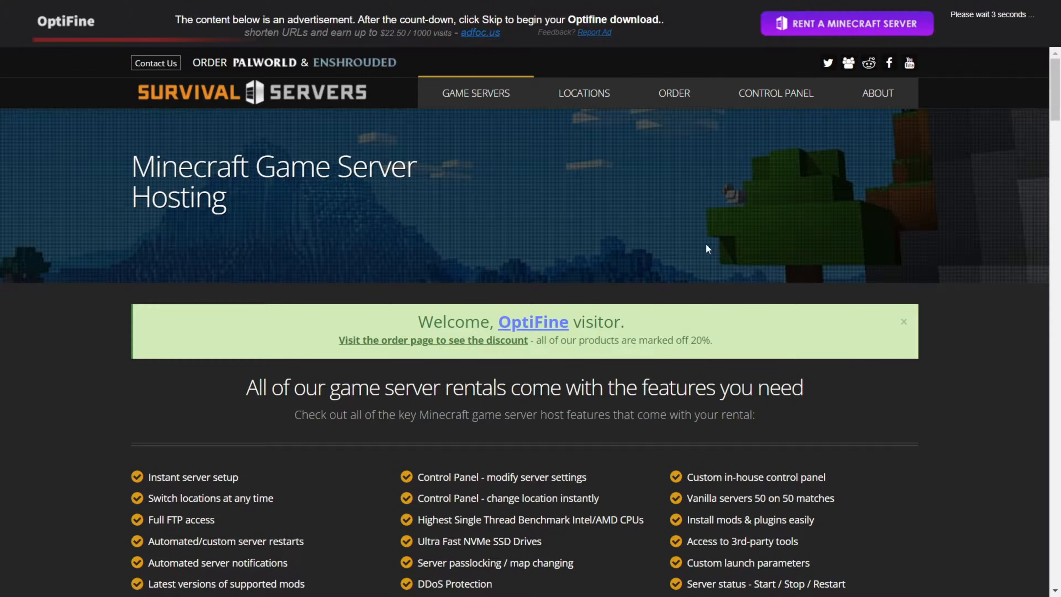
mouse_move(811, 208)
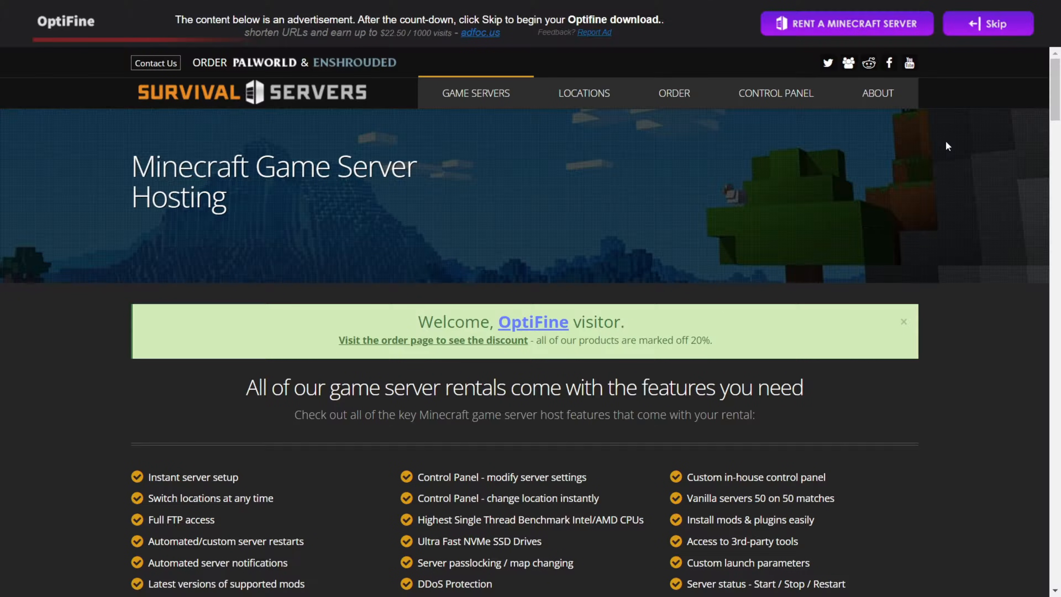
mouse_move(528, 100)
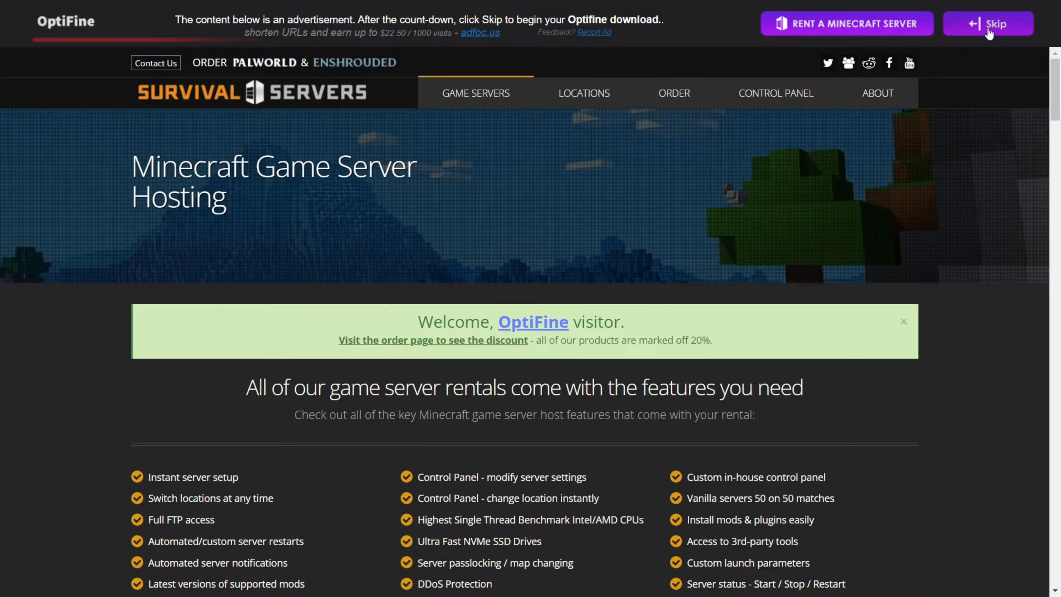
- Skip the ad, agree to the privacy notice and download OptiFine 1.8.9 HD U M5
click(988, 23)
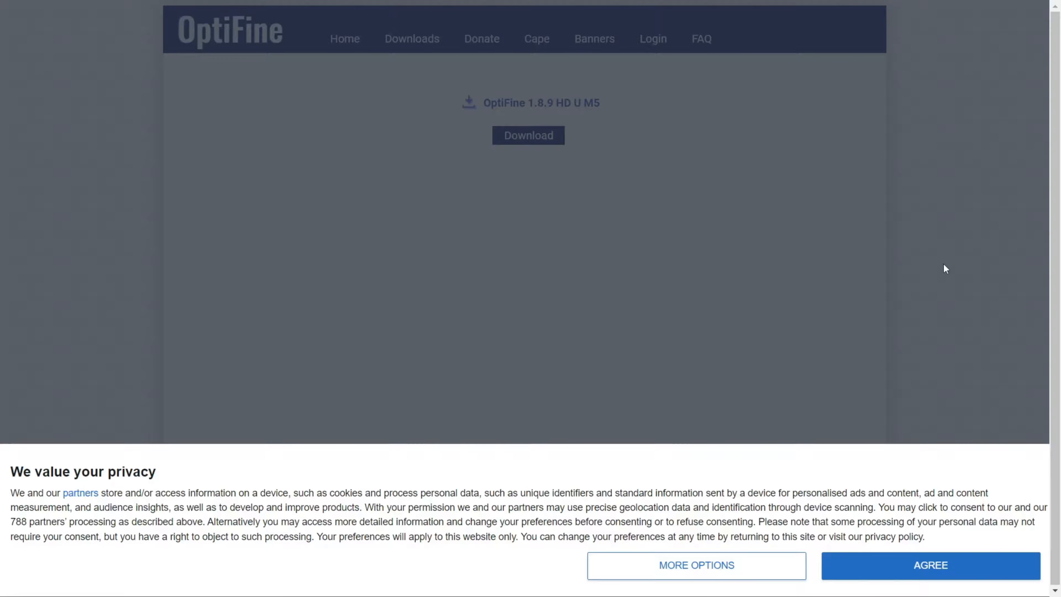
click(930, 564)
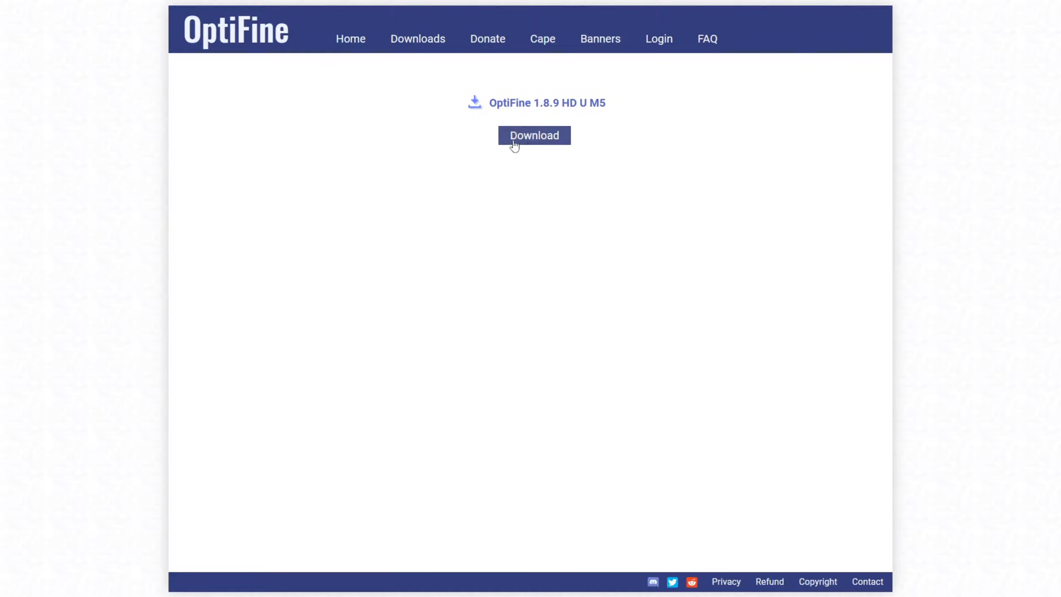
click(534, 135)
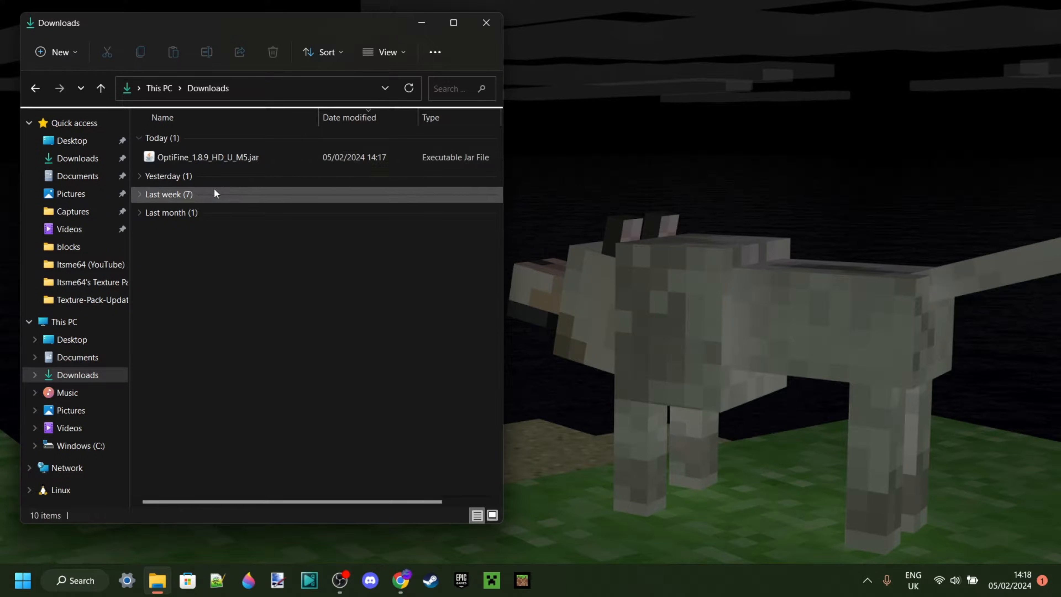
- Run the downloaded OptiFine 1.8.9 jar with Java(TM) Platform SE binary to launch its installer
right_click(206, 156)
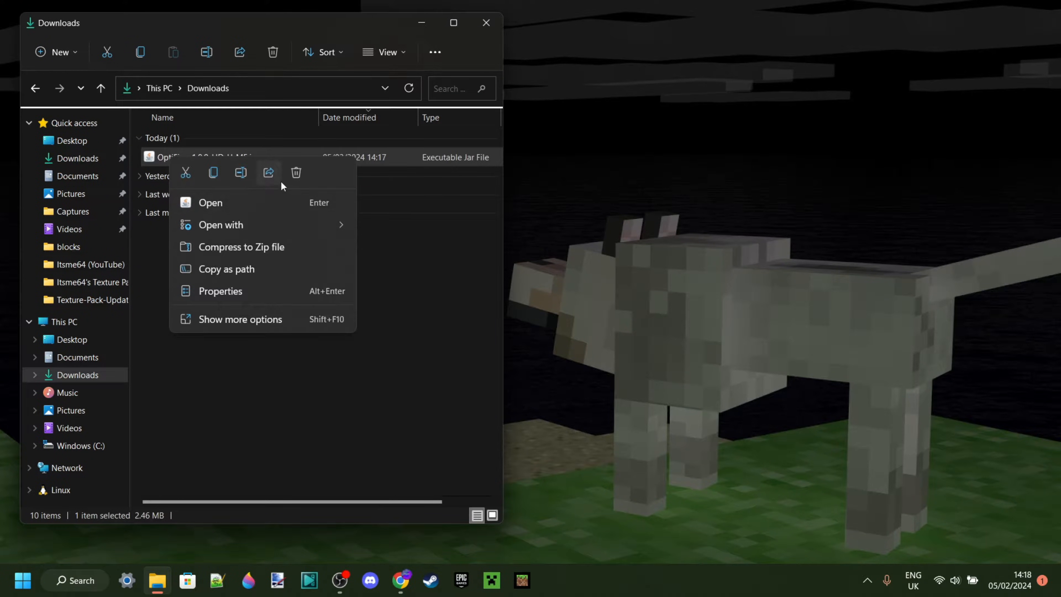
mouse_move(220, 225)
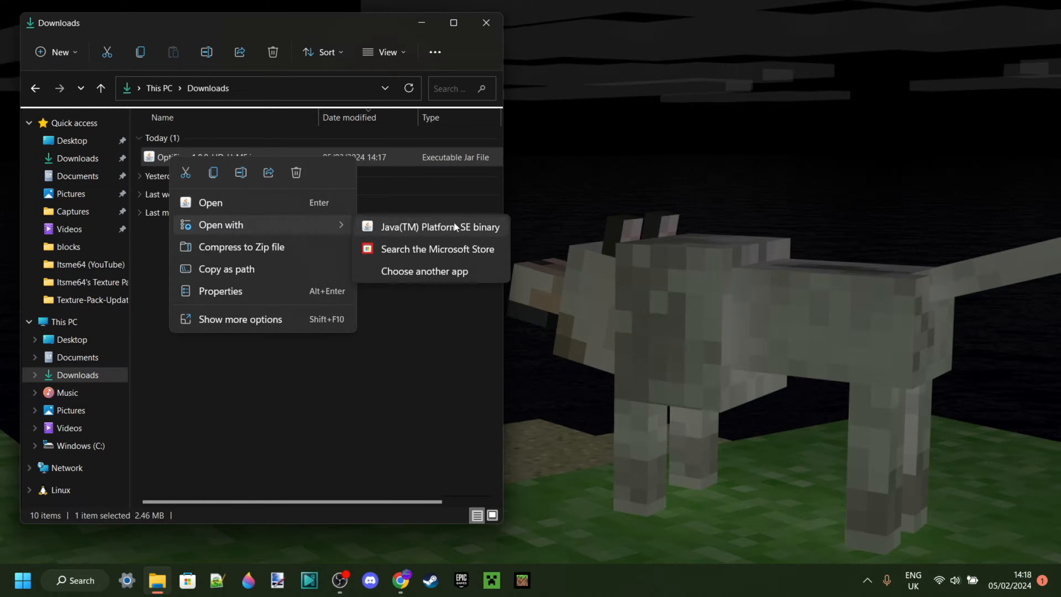
mouse_move(415, 228)
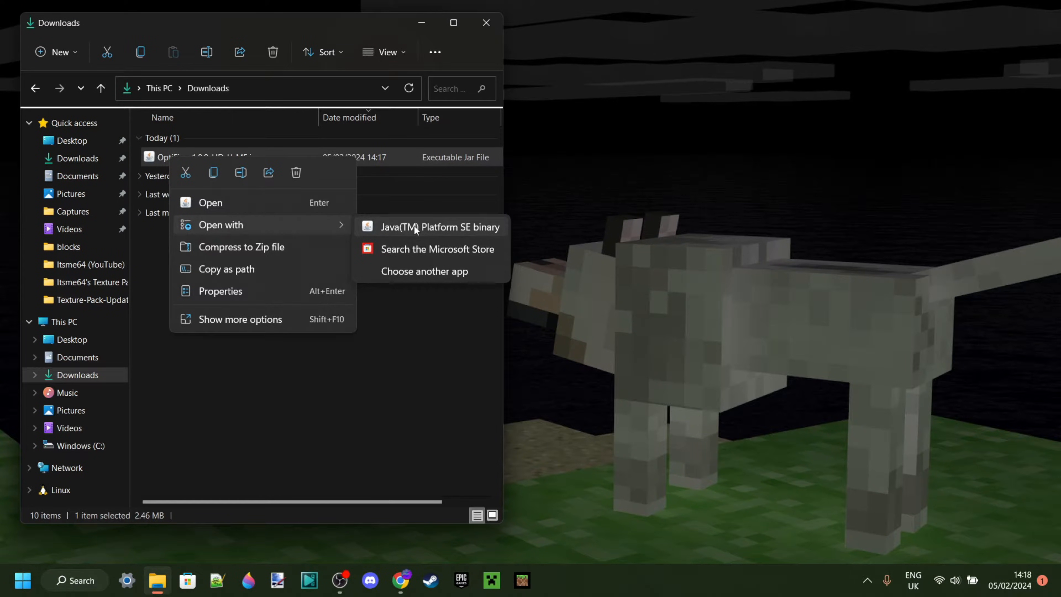
click(440, 227)
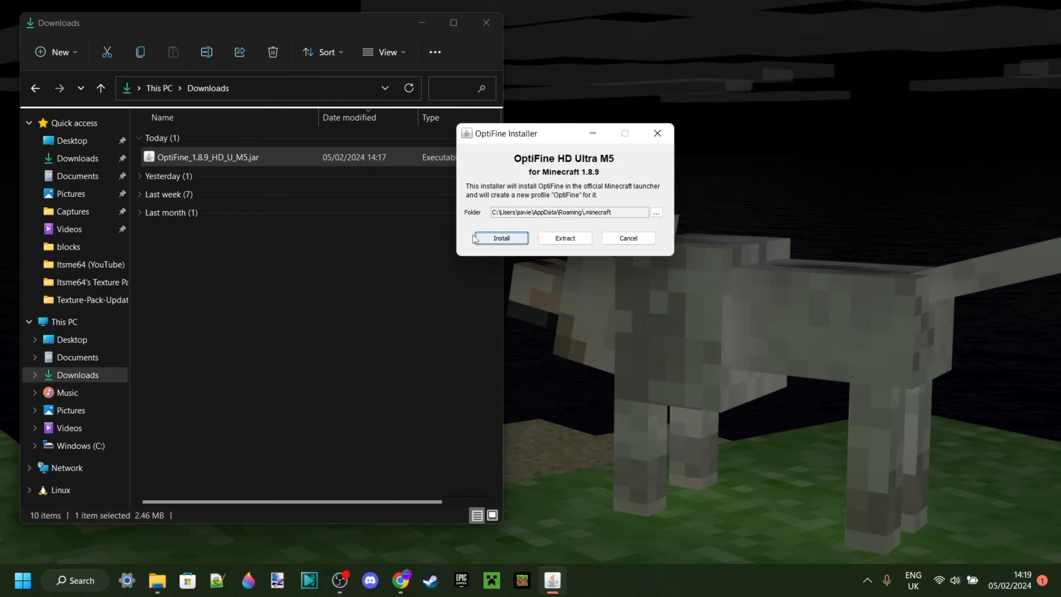
- Install OptiFine 1.8.9 HD U M5 into the .minecraft folder and acknowledge the success message
click(501, 237)
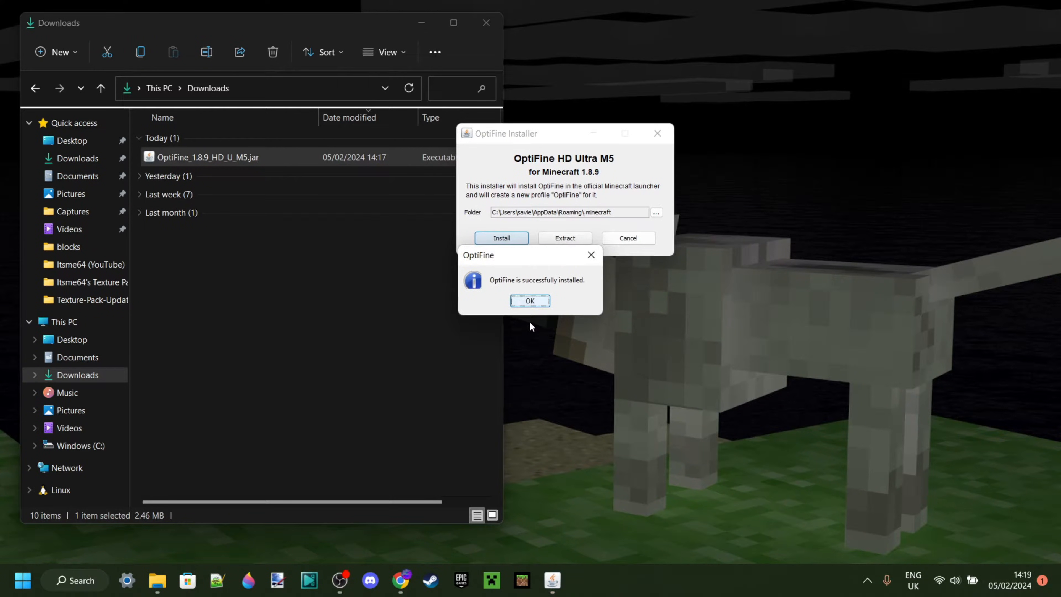
mouse_move(535, 323)
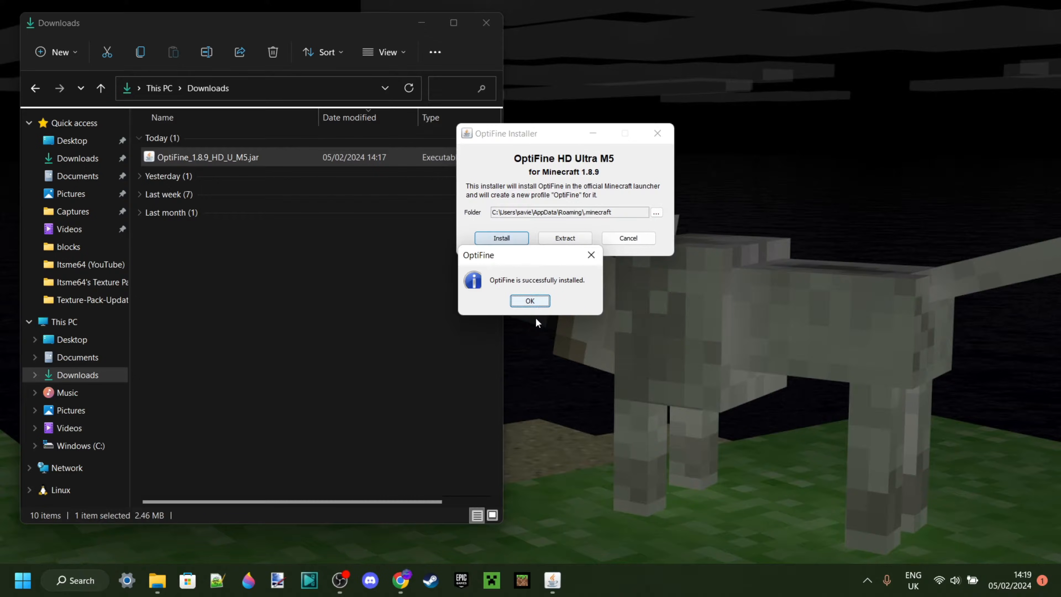
click(530, 300)
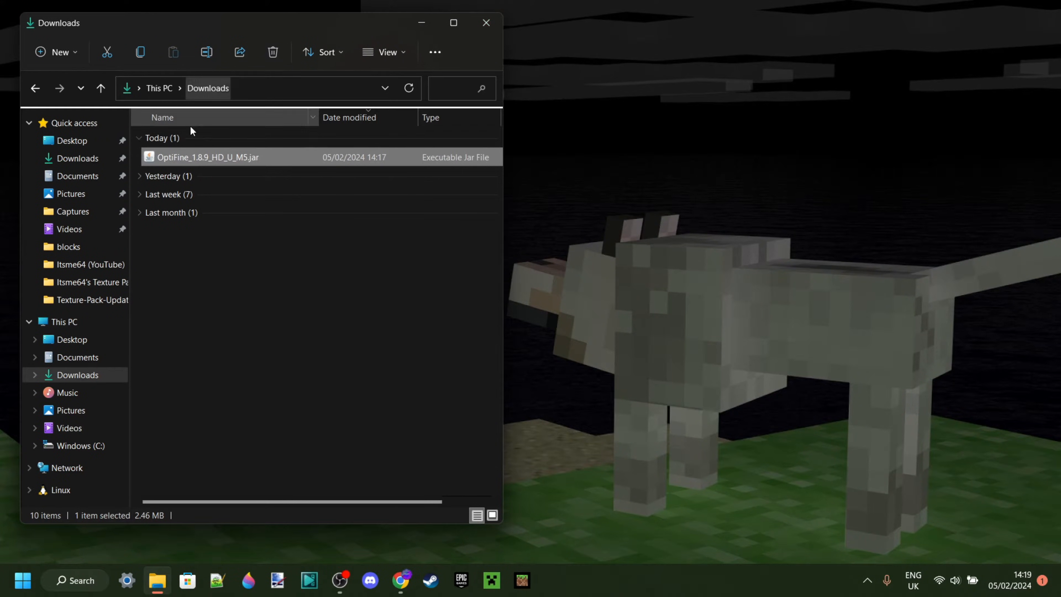
- Delete the downloaded OptiFine jar from the Downloads folder
right_click(207, 156)
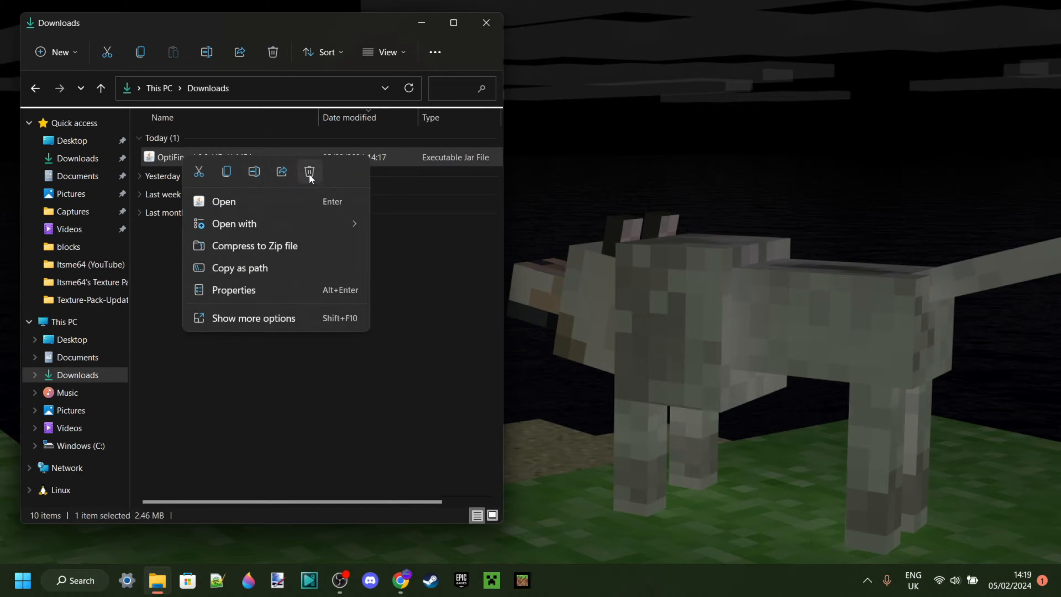
click(309, 171)
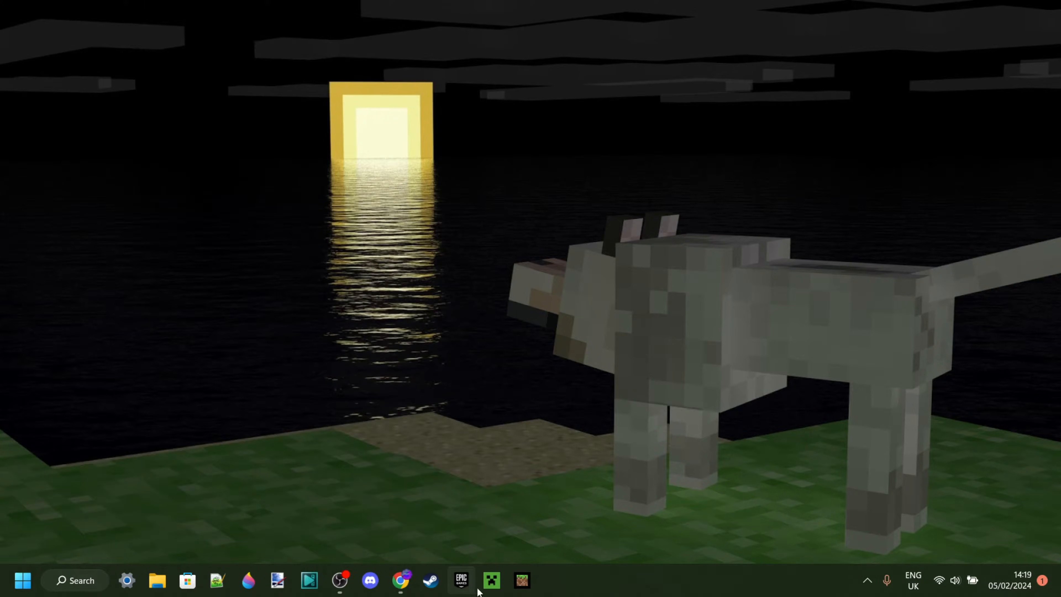
- Launch the OptiFine 1.8.9 profile from the Minecraft Launcher
click(491, 580)
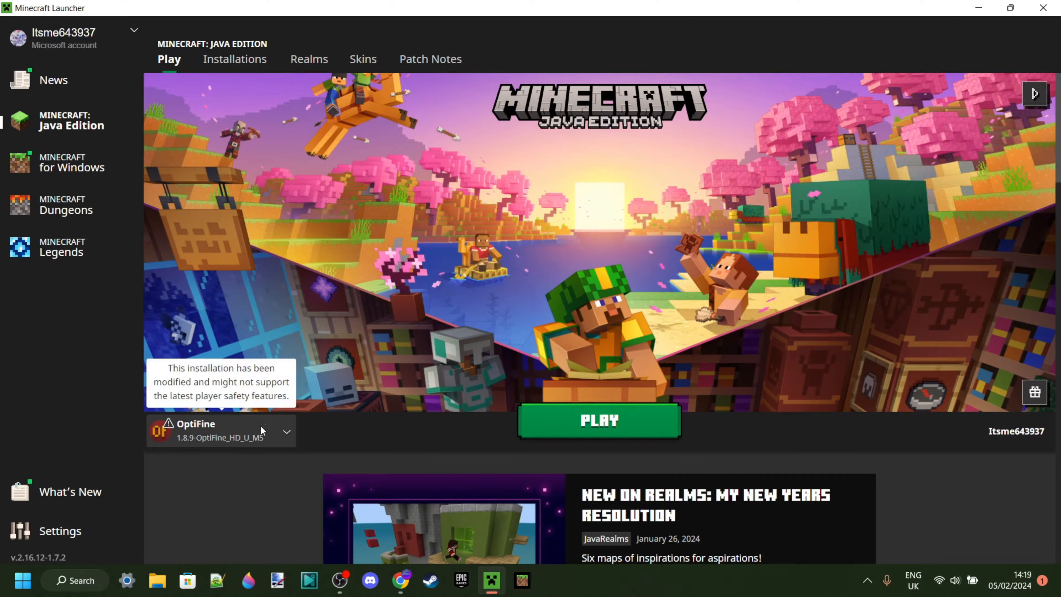
mouse_move(274, 437)
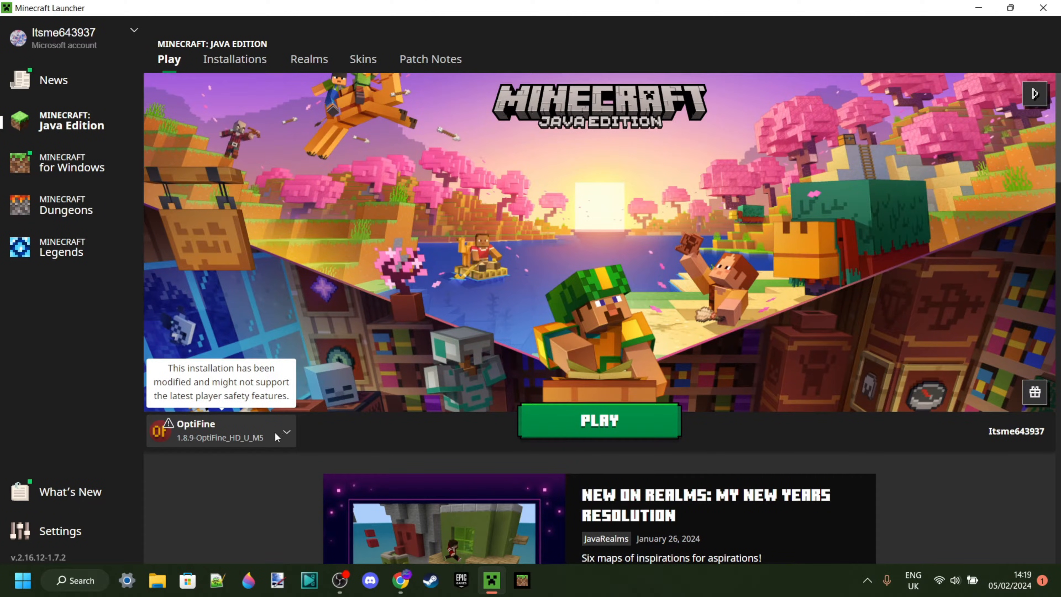
click(285, 431)
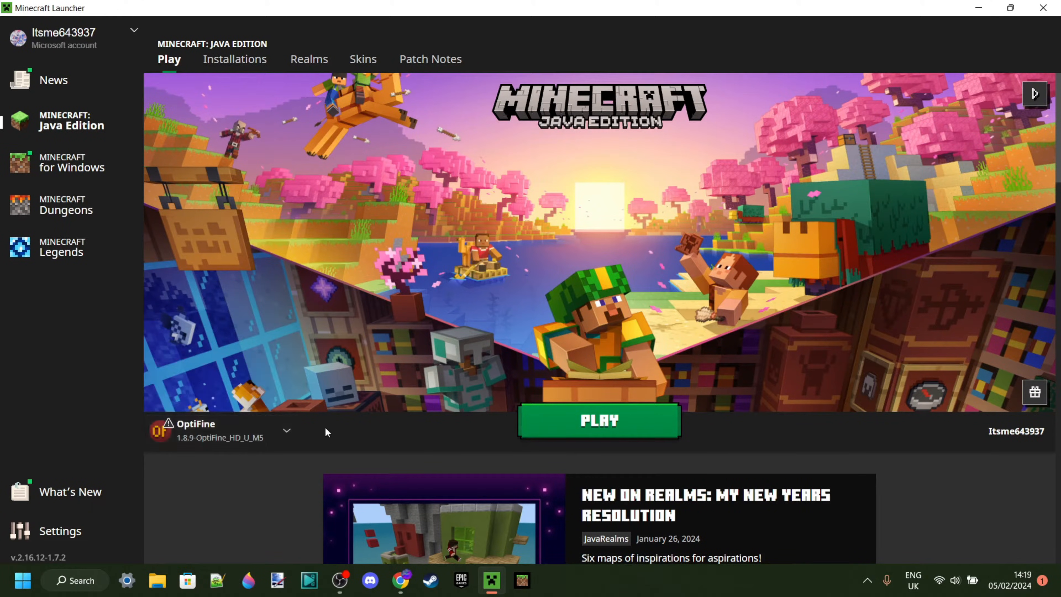
click(598, 420)
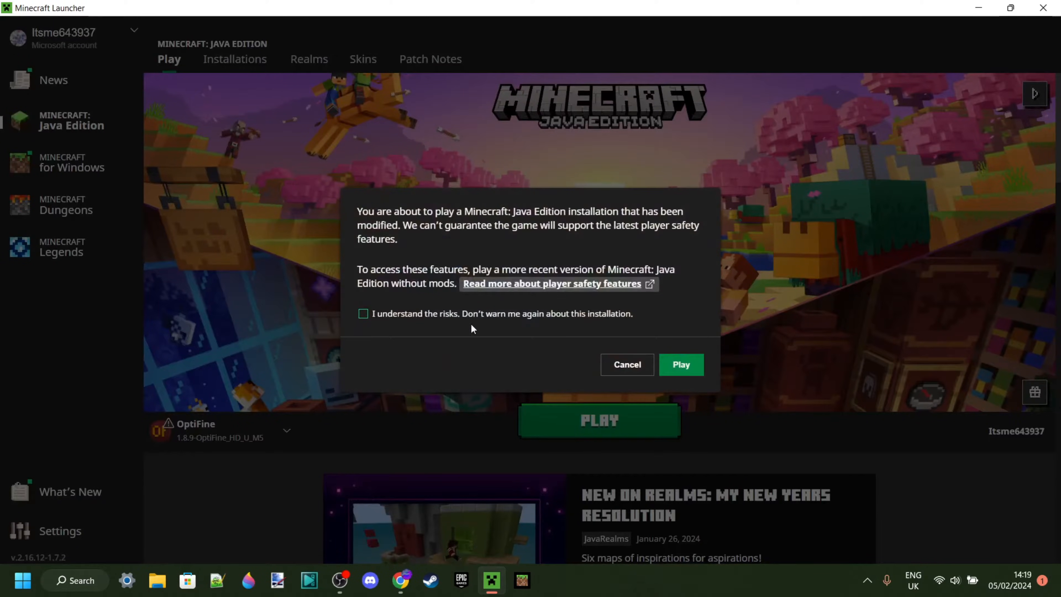
- Accept the modified-installation risks warning and start the game to the title screen
click(364, 314)
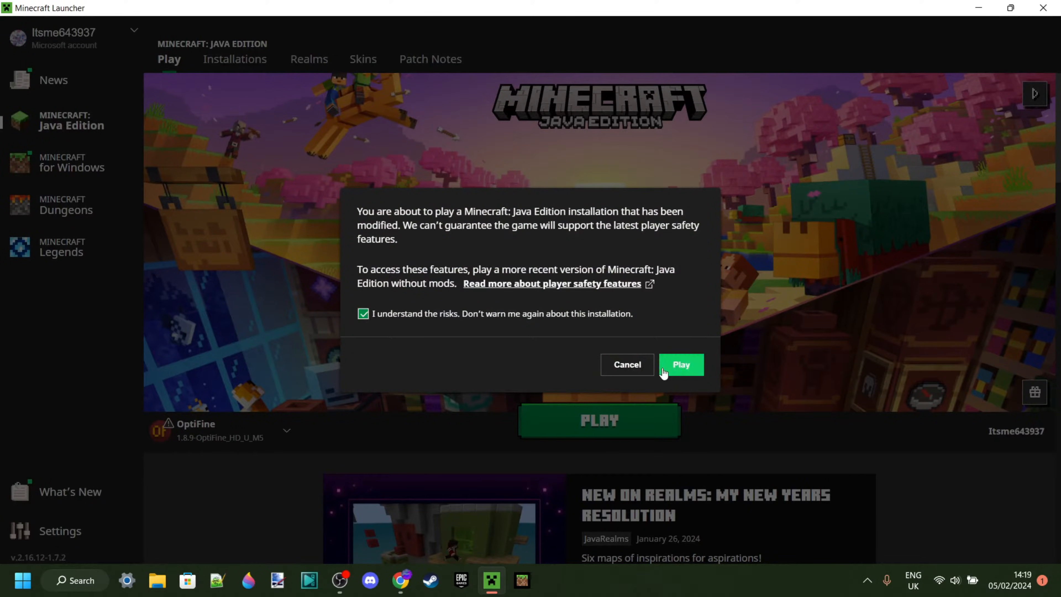
click(681, 364)
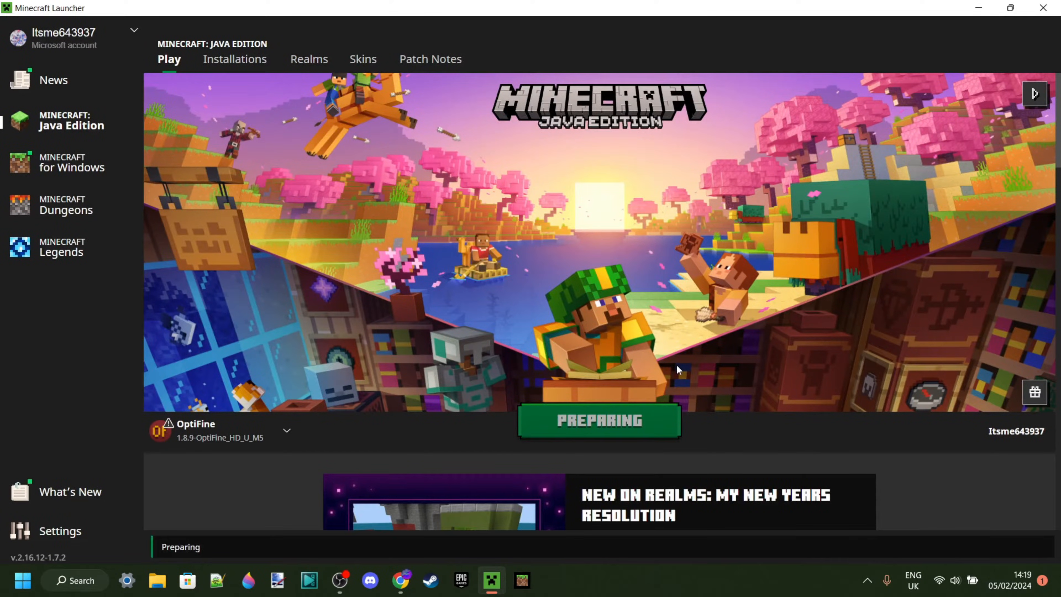
click(598, 420)
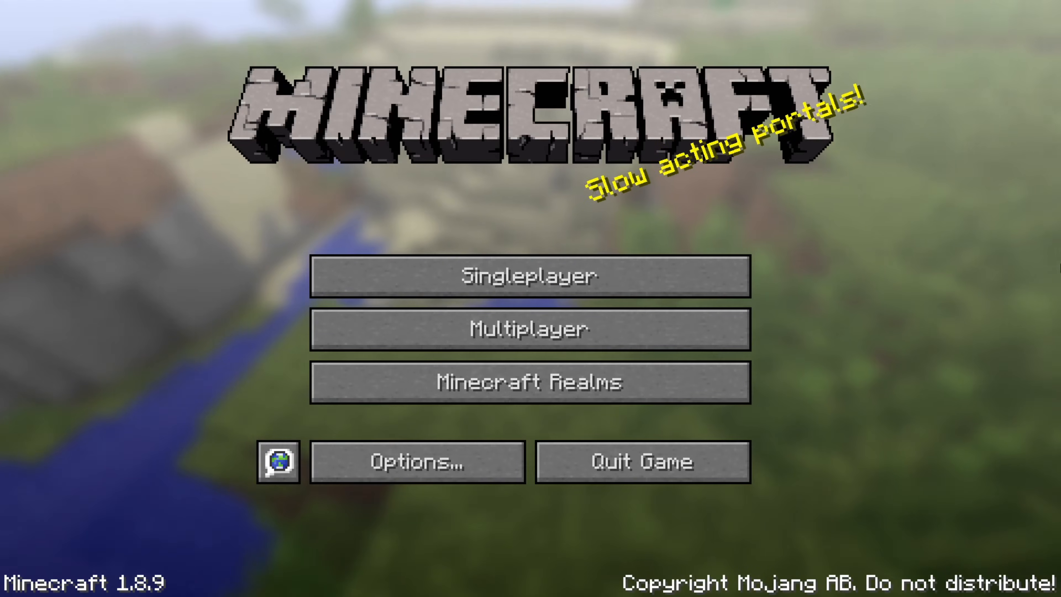